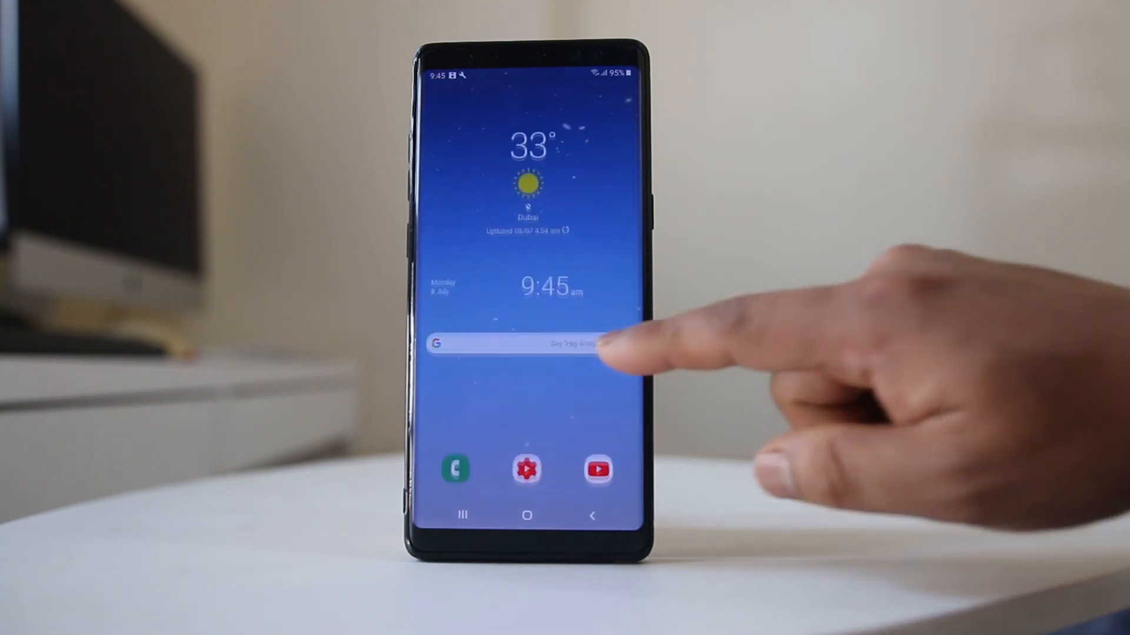
Open Settings and scroll to the Accessibility options
left_click(526, 469)
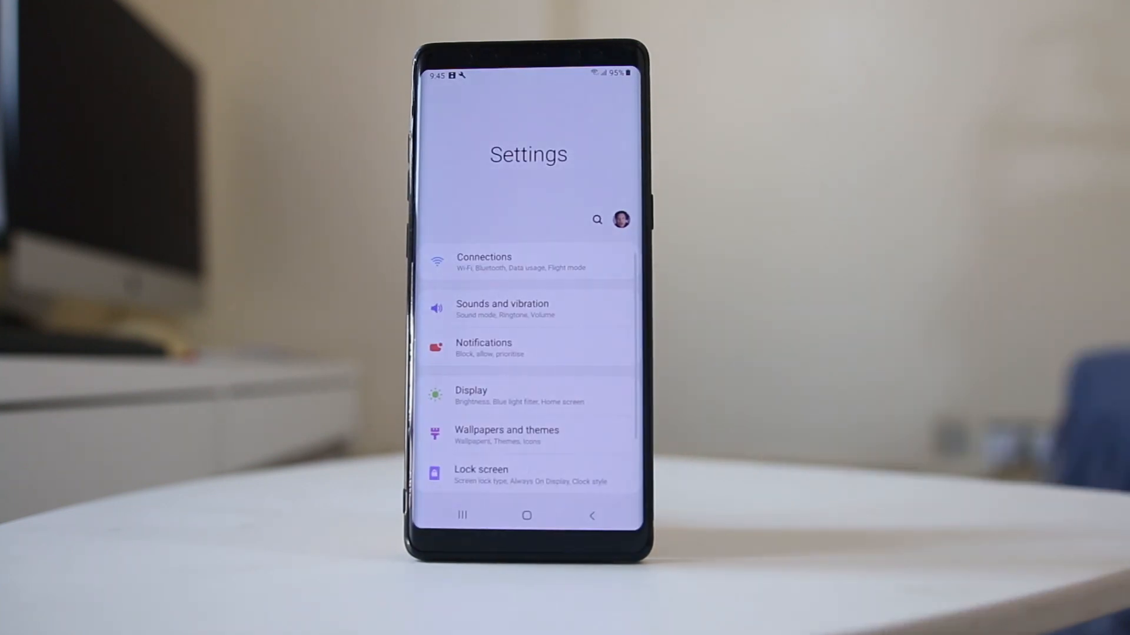
scroll("up", 3)
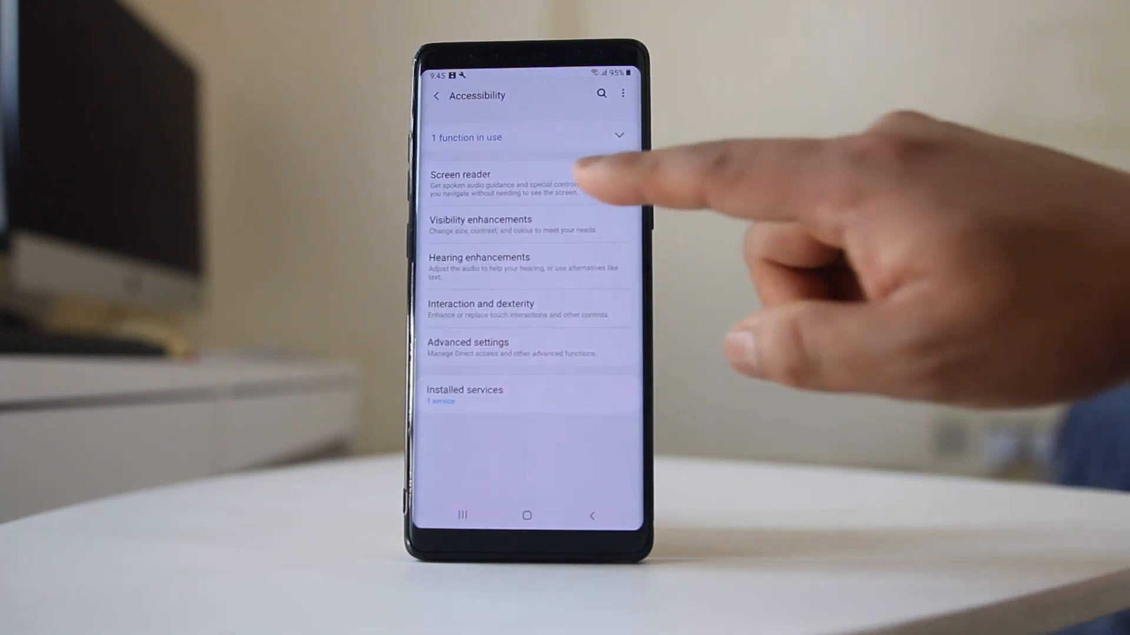
Open Screen reader from the Accessibility list
left_click(460, 180)
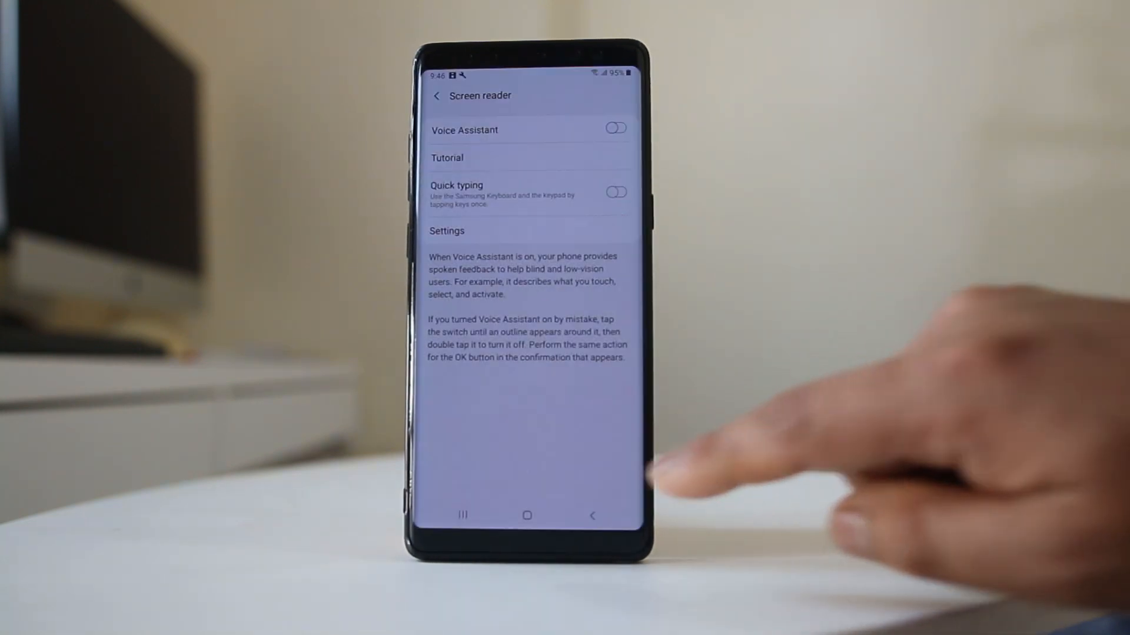
Switch the Voice Assistant toggle on and accept its prompt
left_click(616, 128)
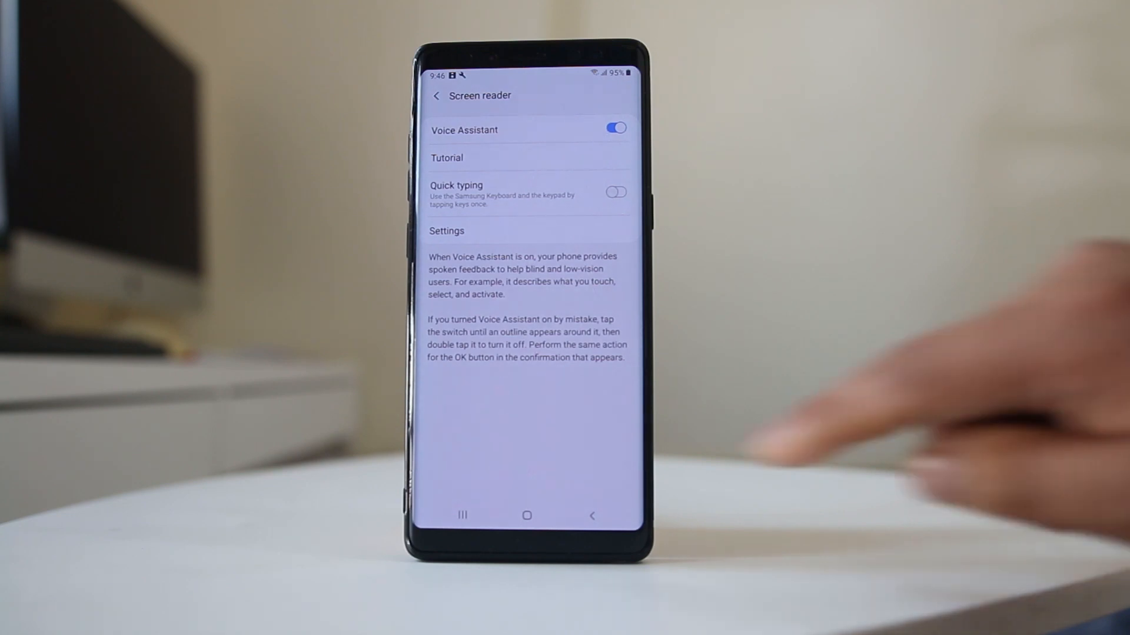
left_click(527, 516)
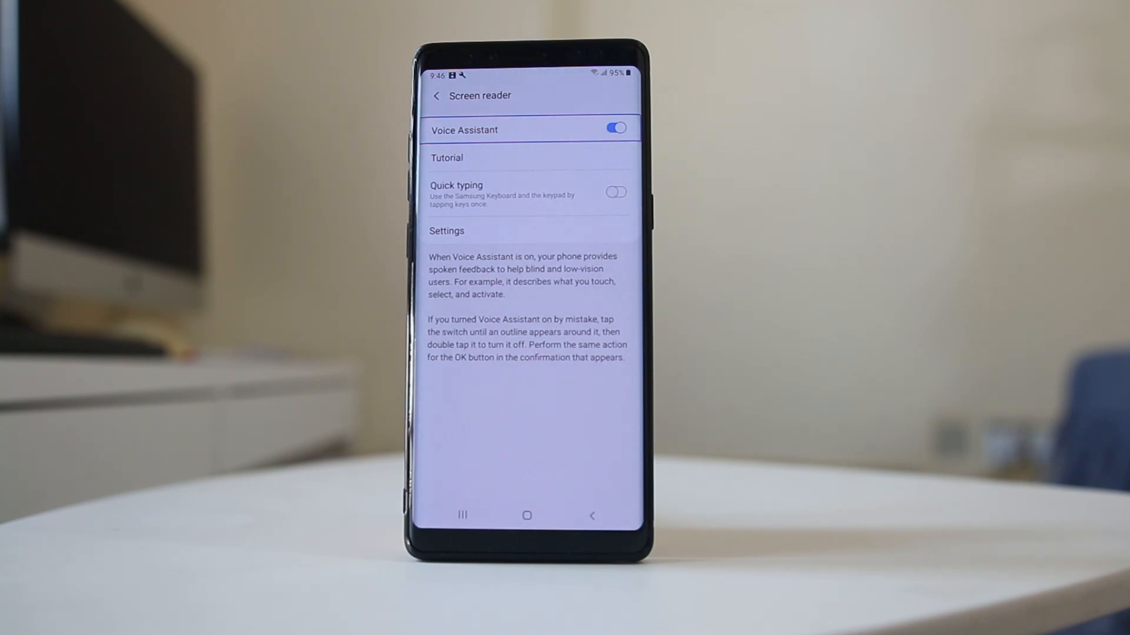
Switch Voice Assistant off using focus-and-double-tap, confirming OK on the stop prompt
left_click(614, 127)
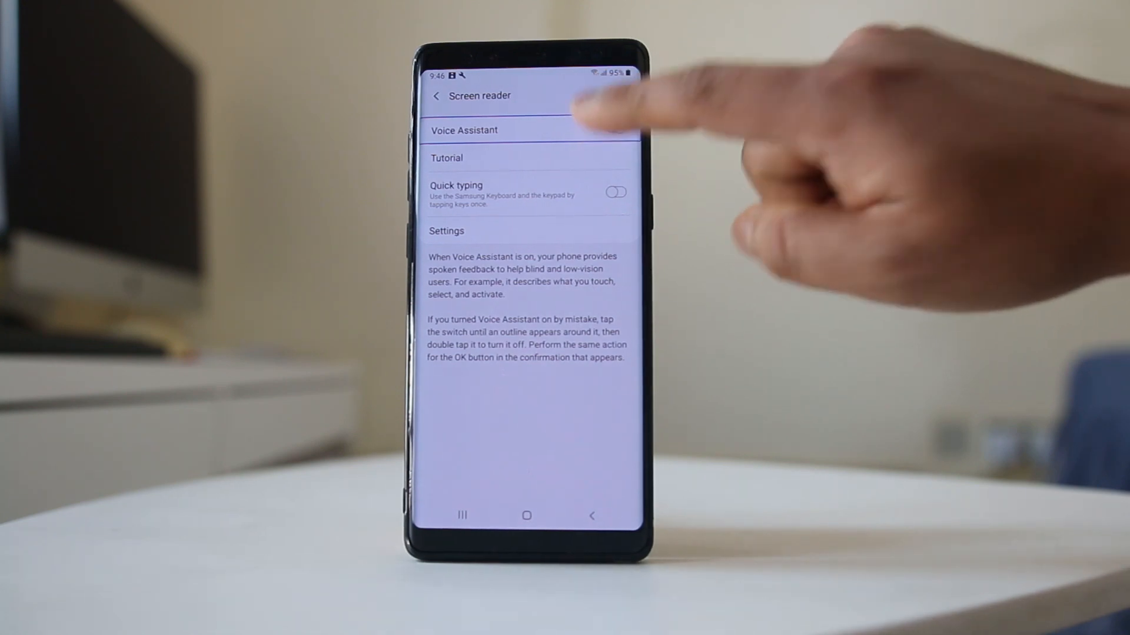
left_click(615, 130)
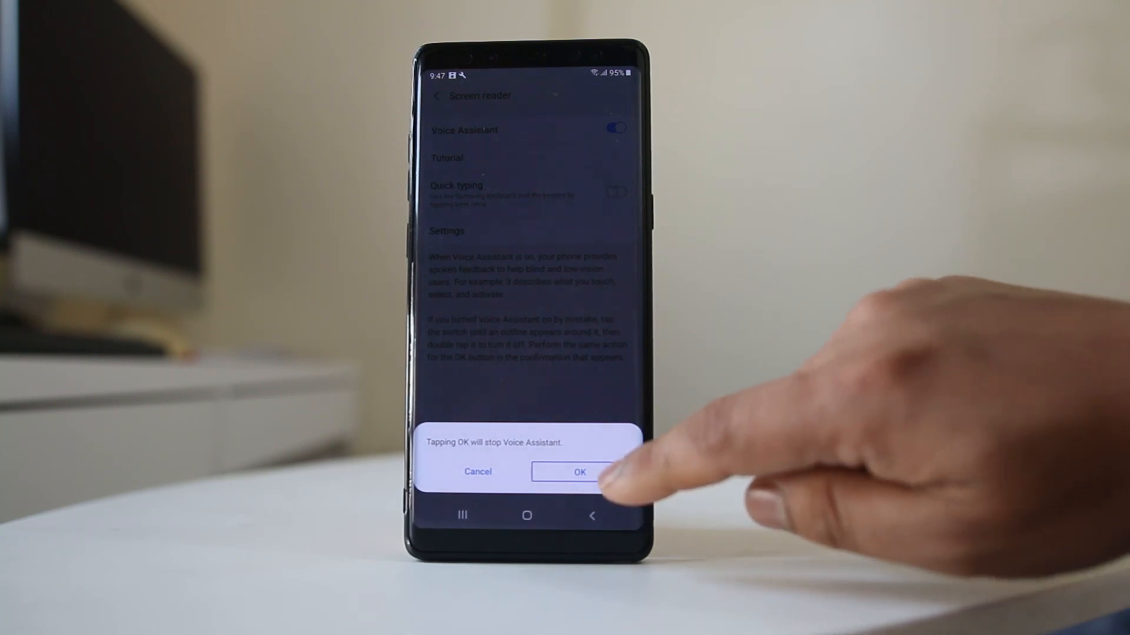
left_click(579, 472)
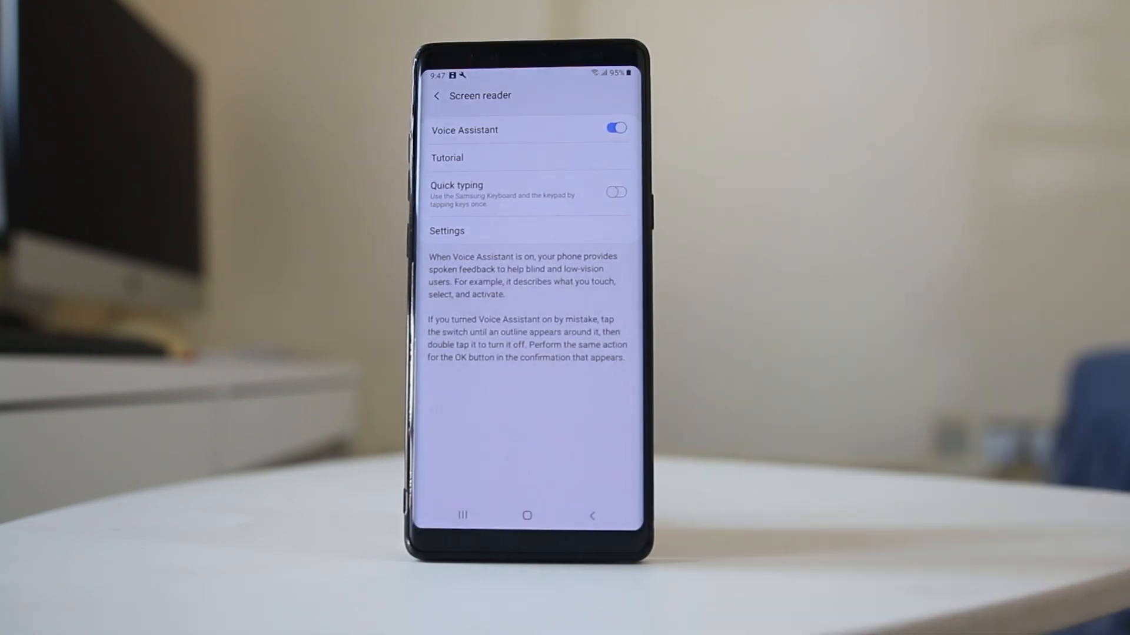
left_click(614, 128)
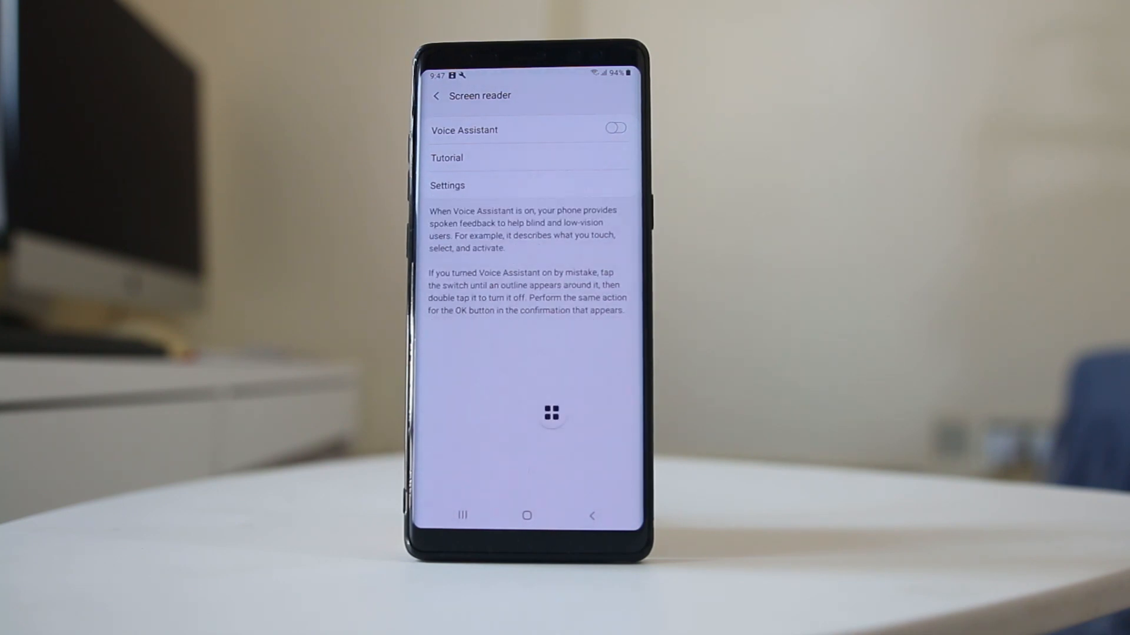